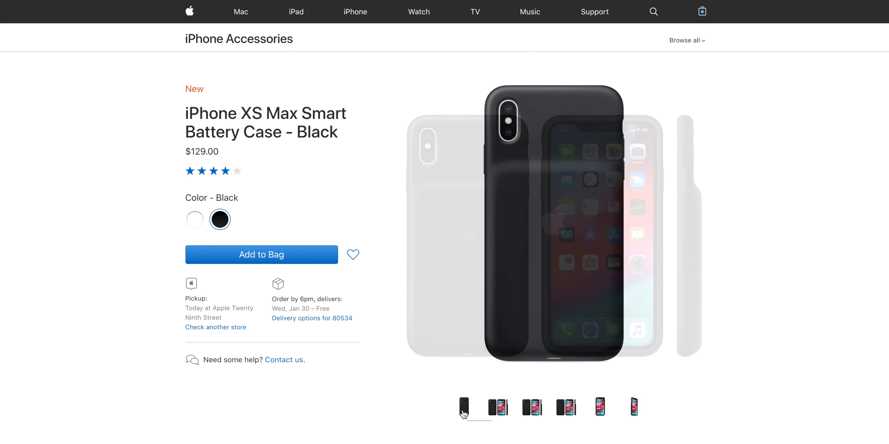
scroll("down", 3)
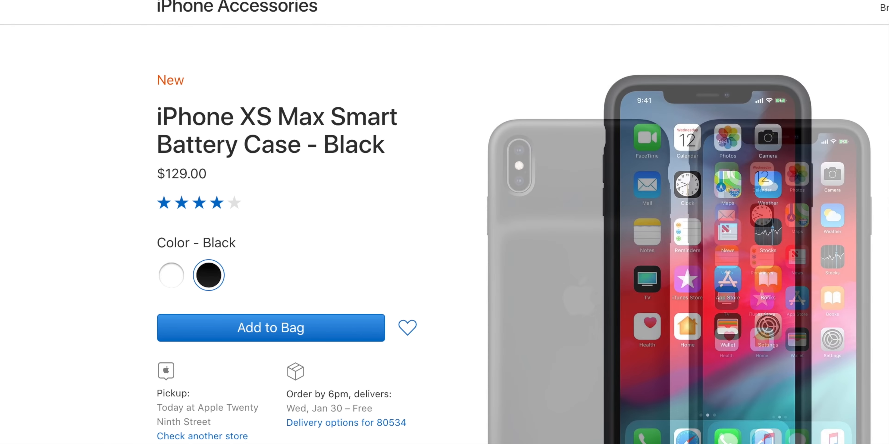